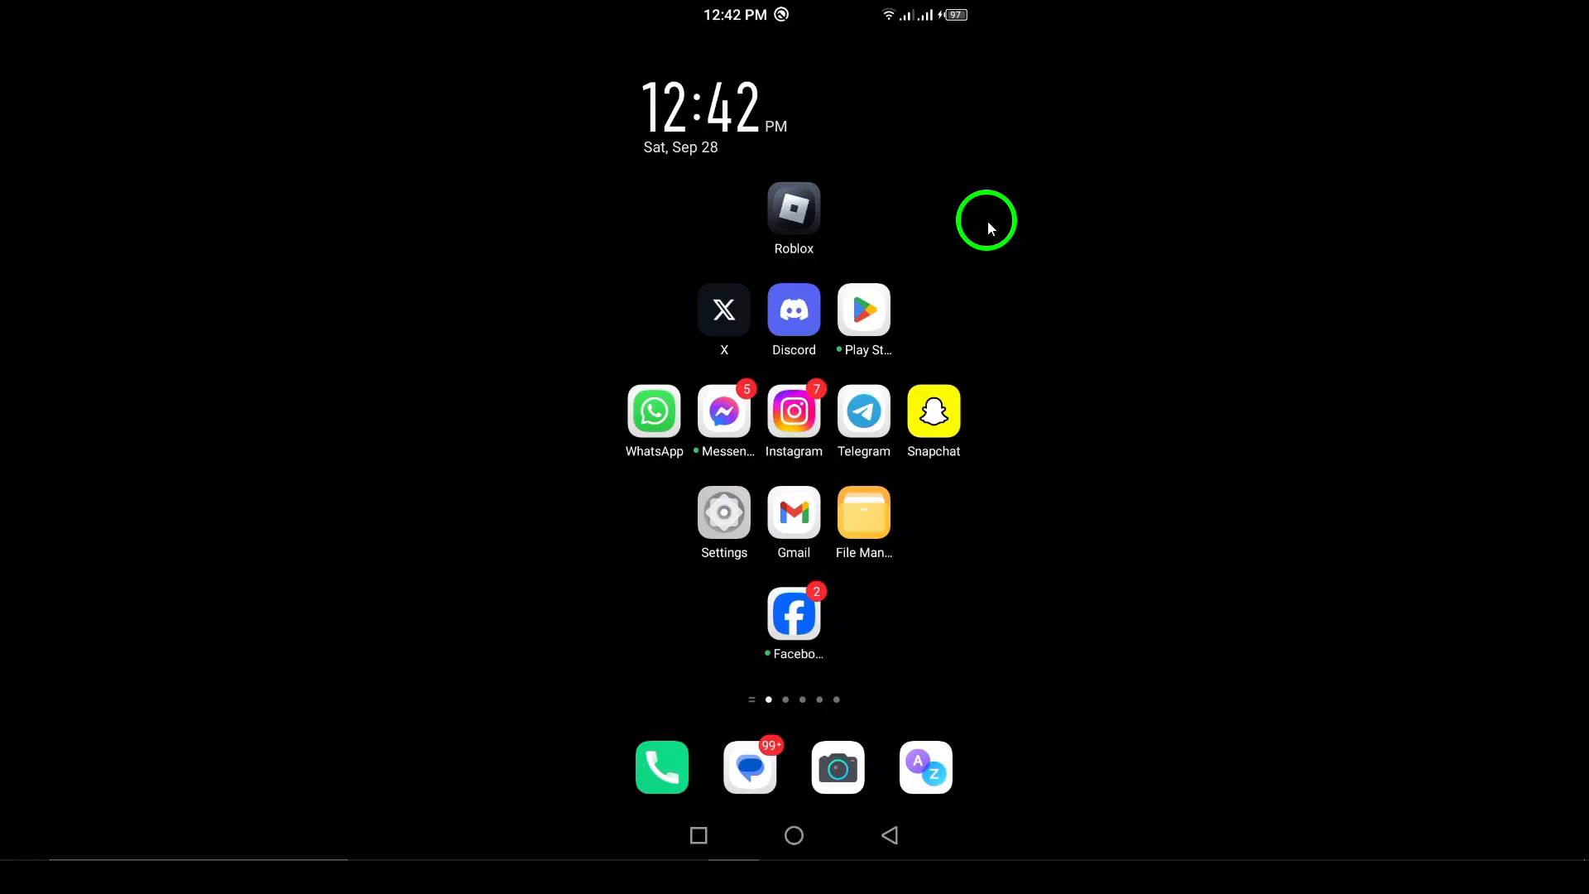
pyautogui.moveTo(798, 274)
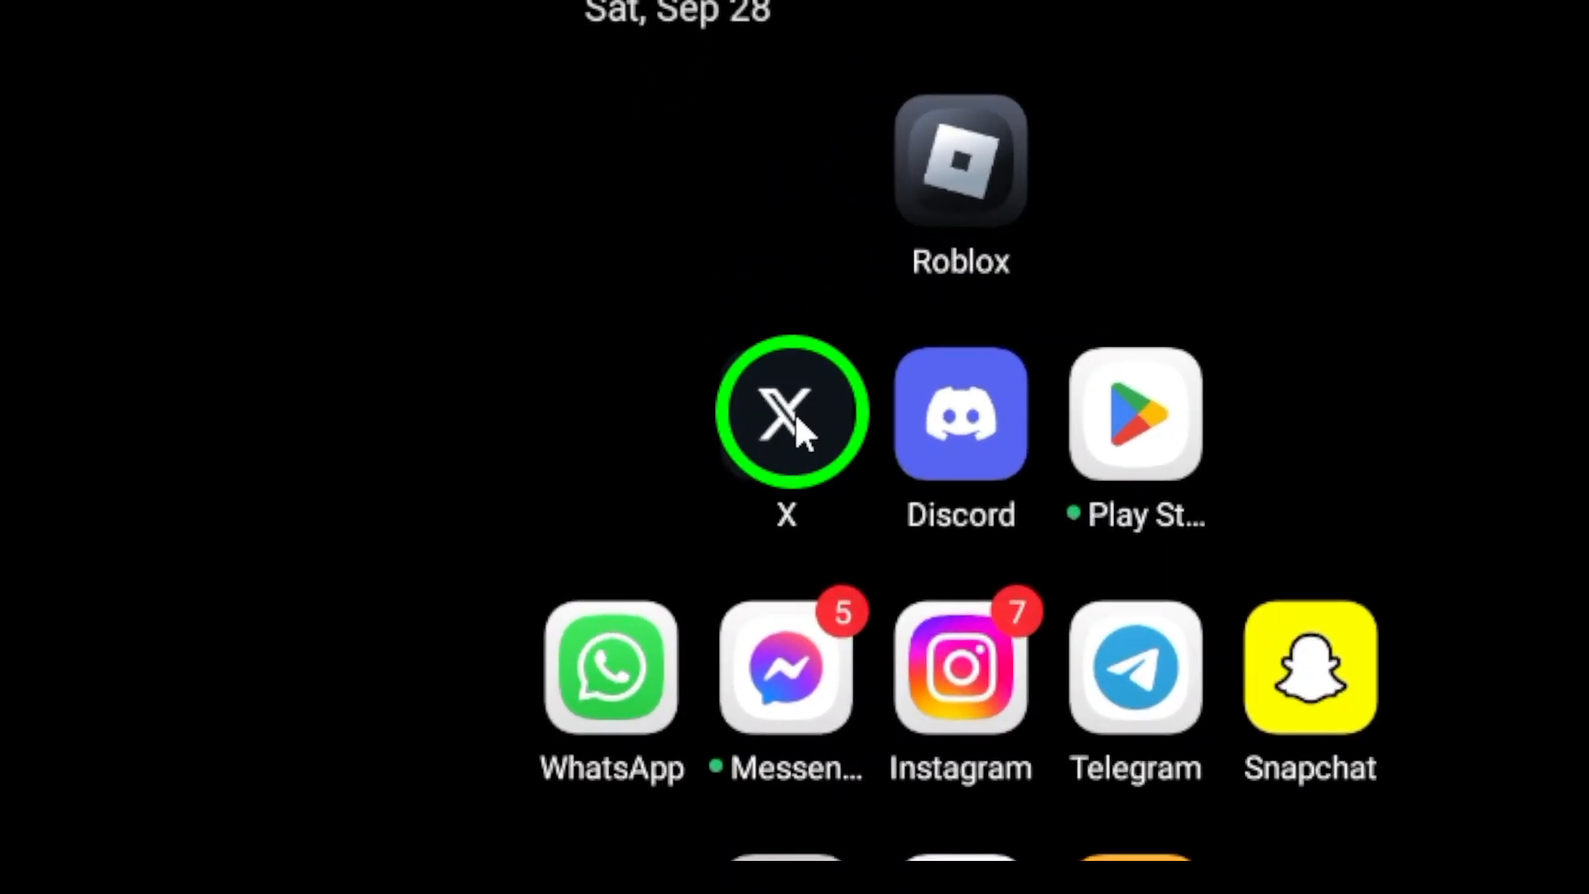
# Launch the X app from the home screen to the For you feed
pyautogui.click(785, 413)
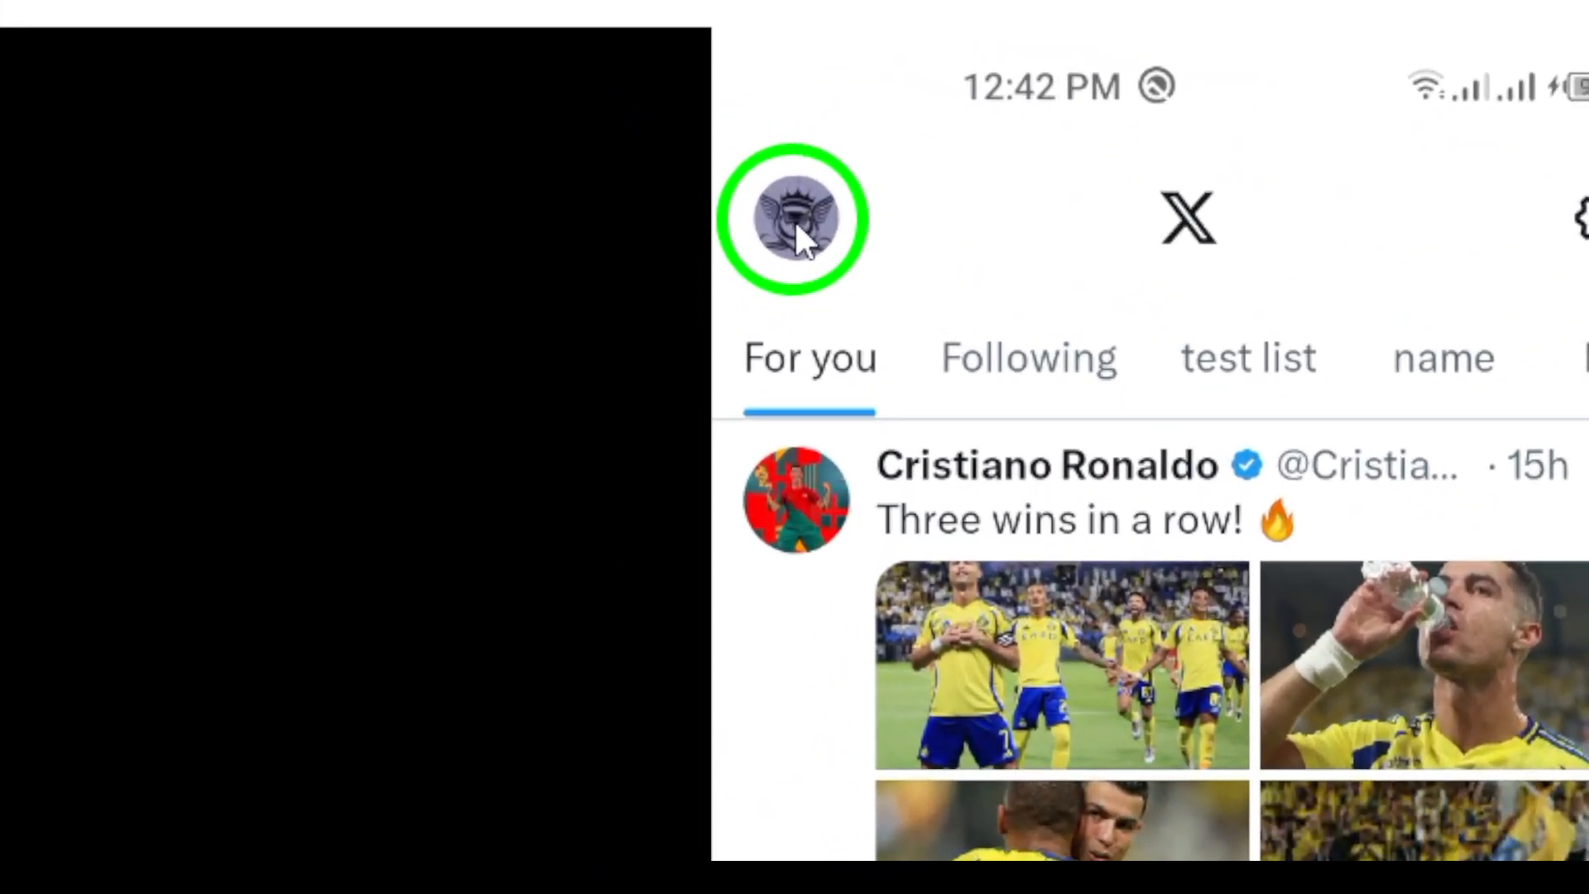
# From the profile side menu, bring up the Accounts sheet and choose the second signed-in account
pyautogui.click(796, 216)
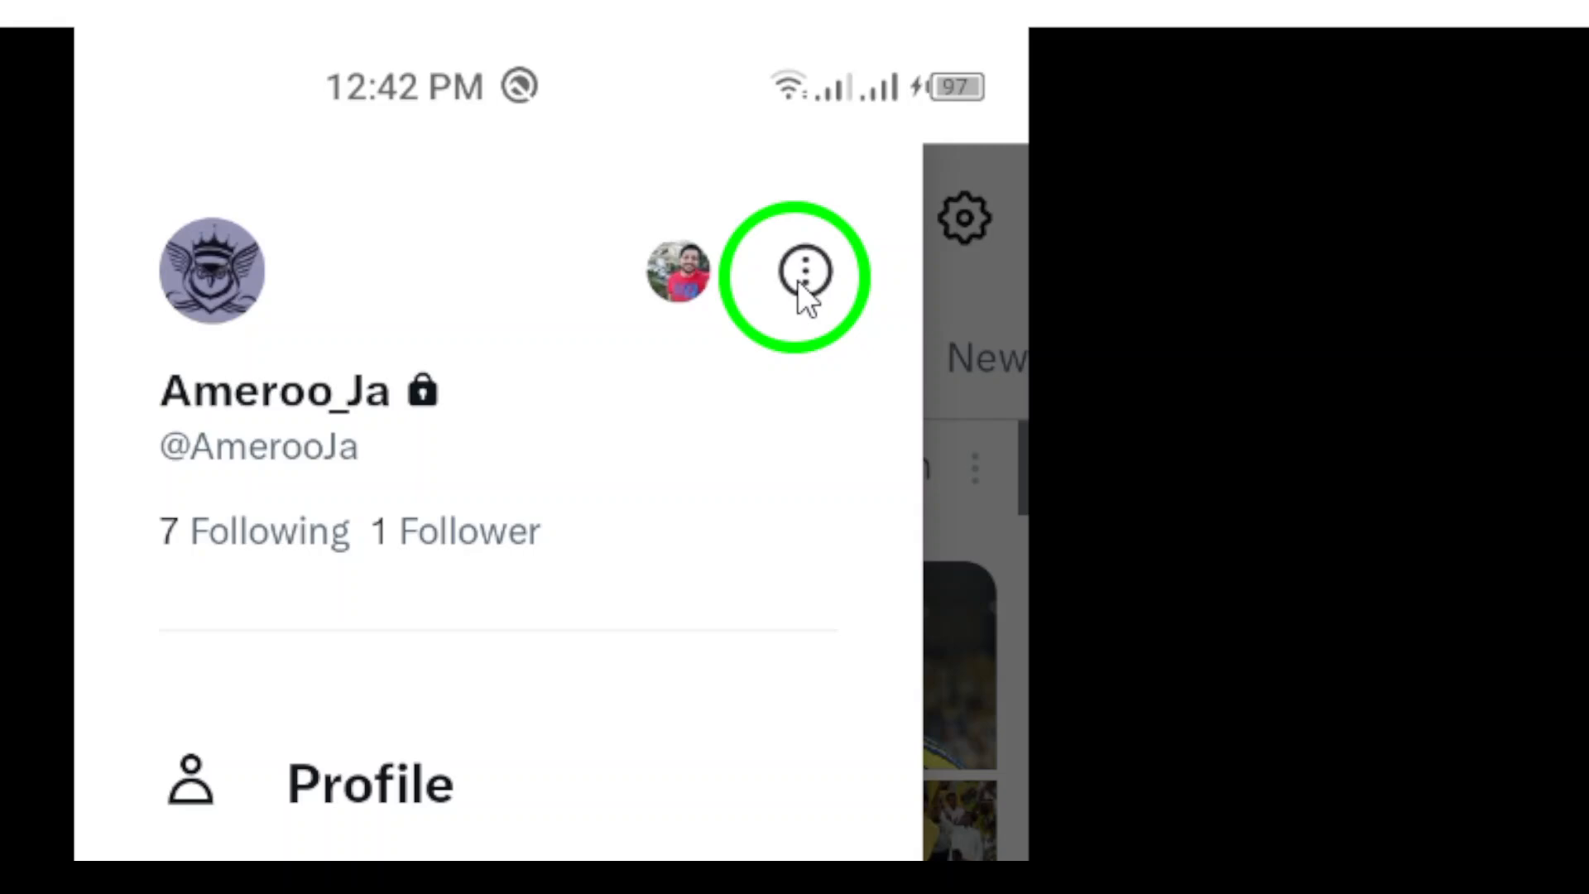
pyautogui.click(800, 276)
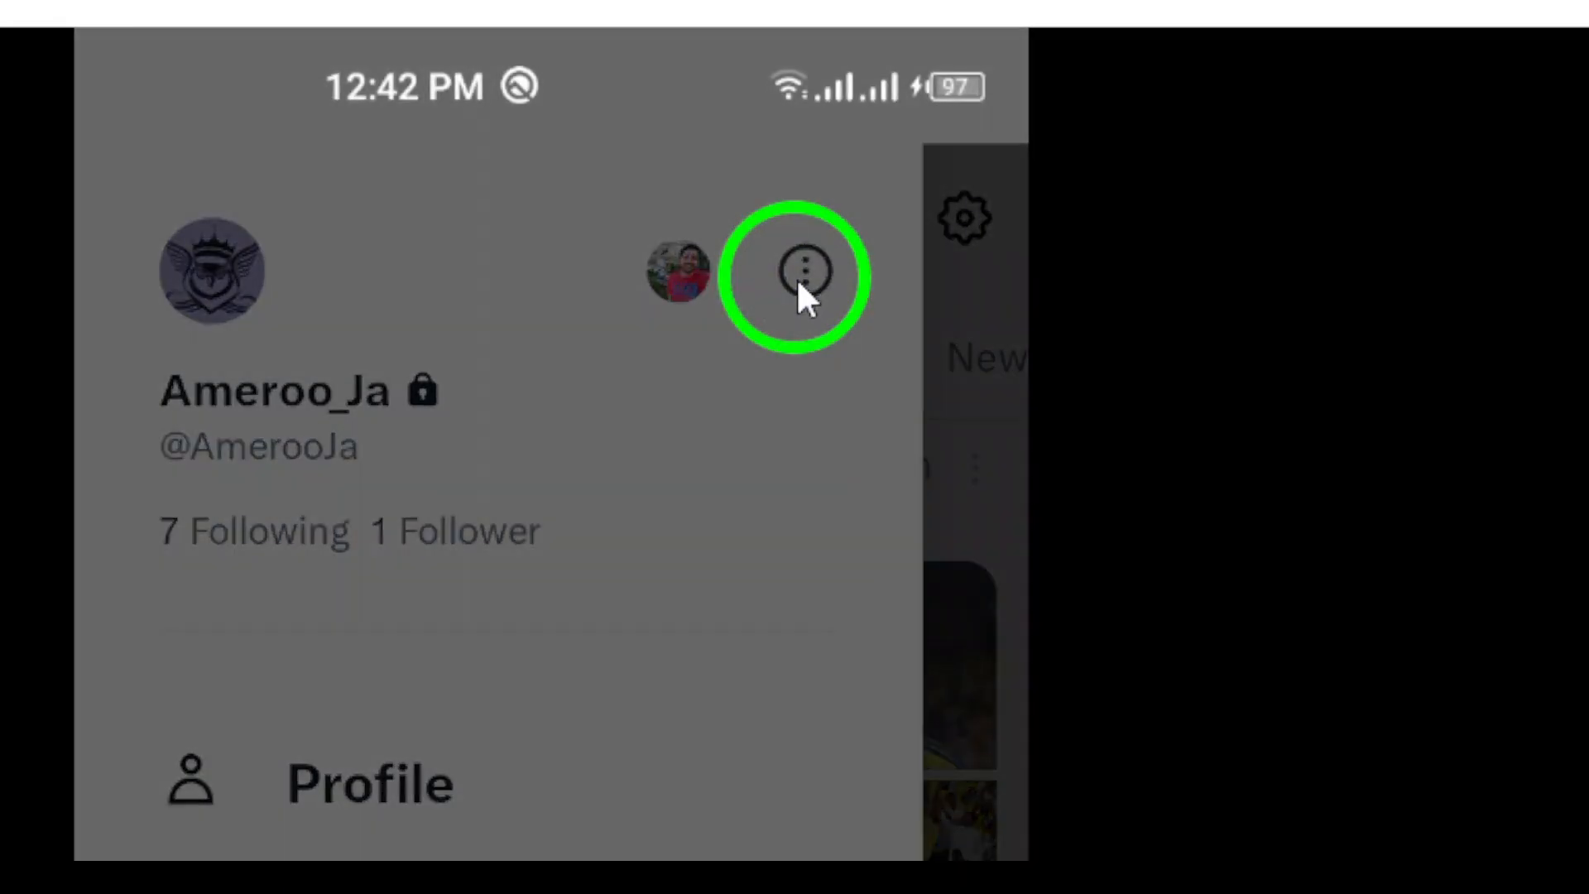
pyautogui.click(798, 276)
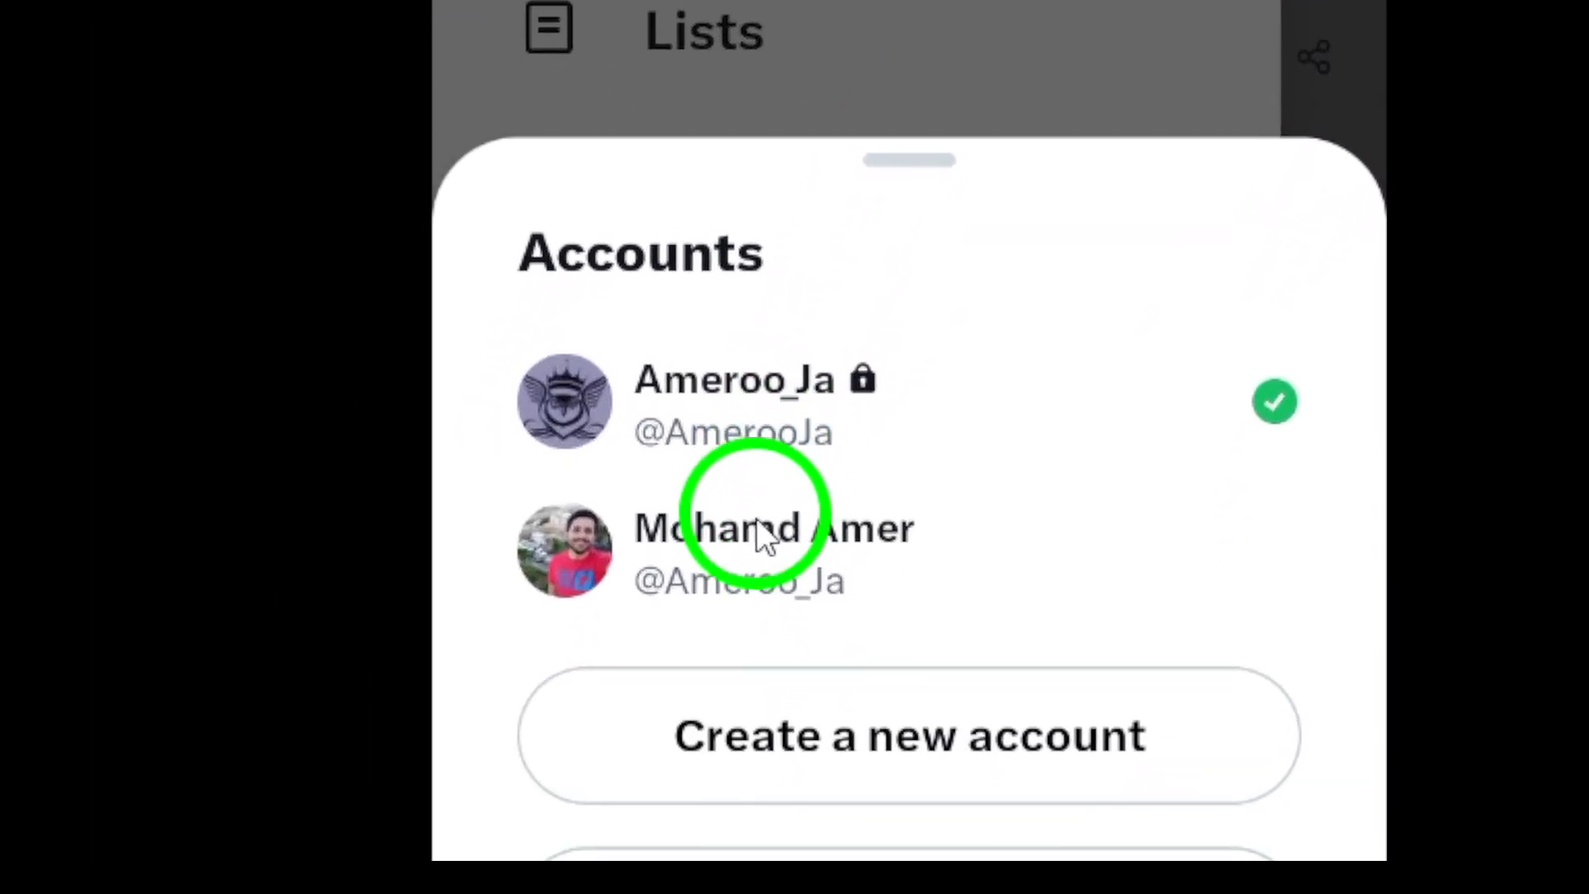